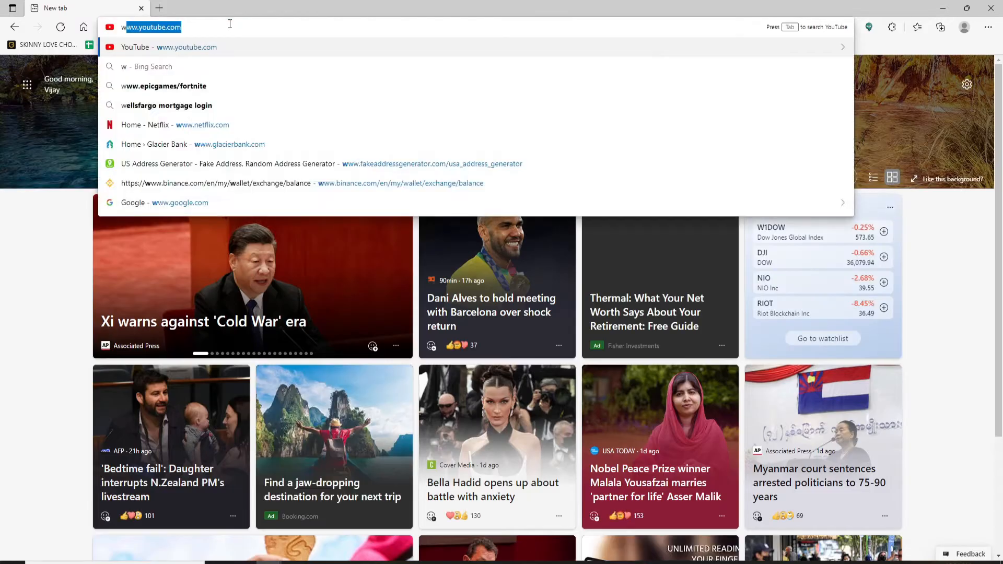
pyautogui.write('www.twitch.tv')
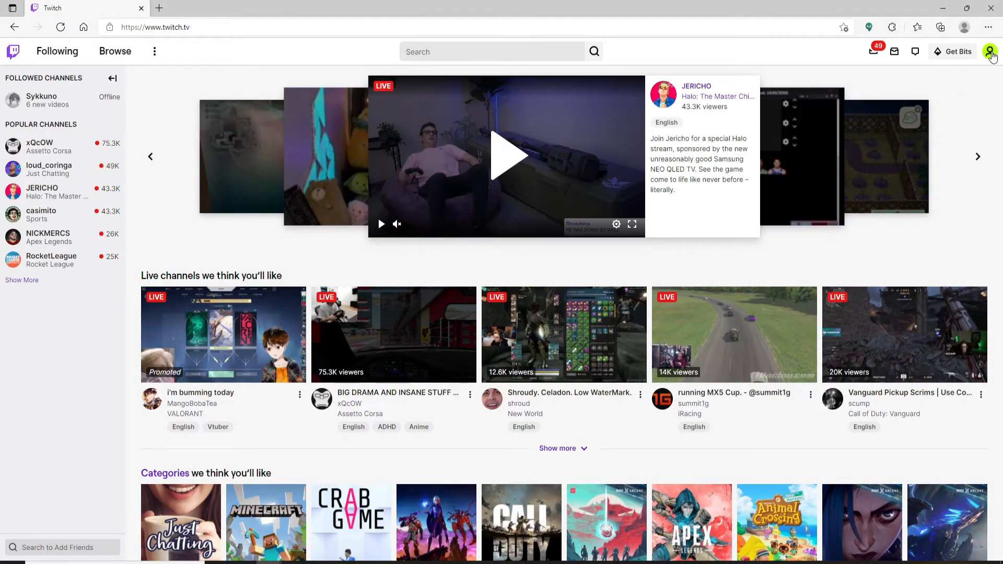
pyautogui.click(989, 51)
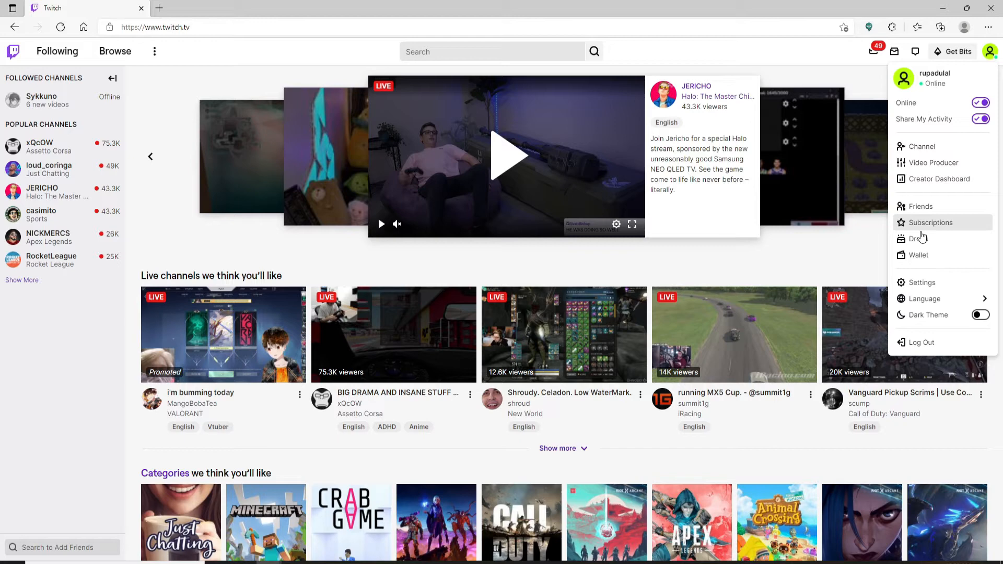
pyautogui.click(918, 255)
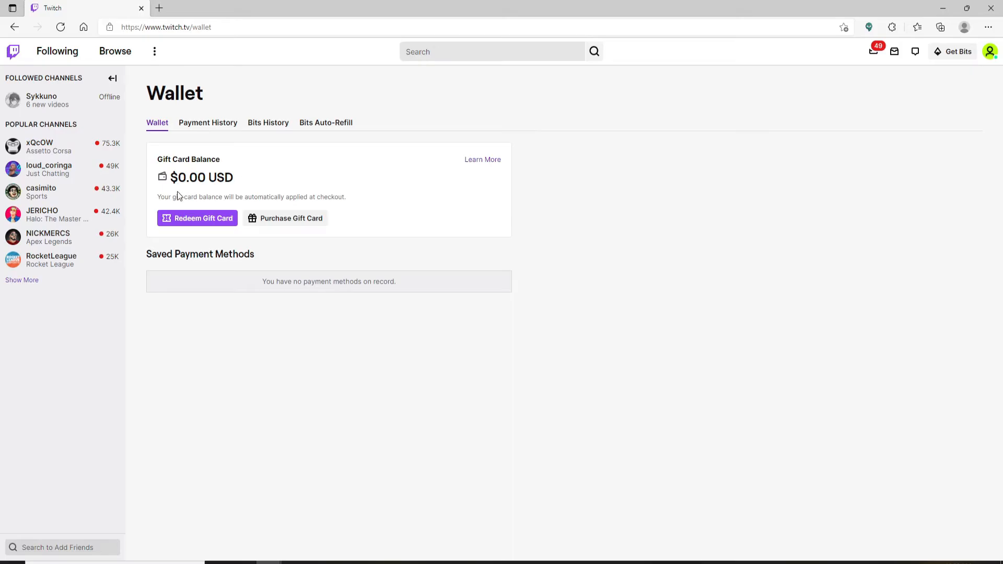
pyautogui.moveTo(251, 169)
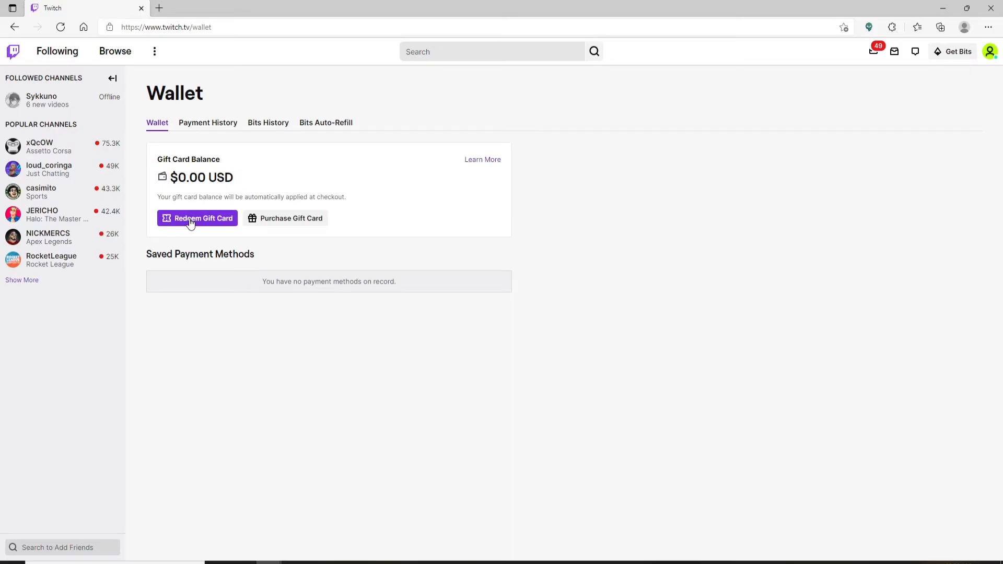
# Use Redeem Gift Card to reach the 'Redeem your Twitch code' page
pyautogui.click(197, 219)
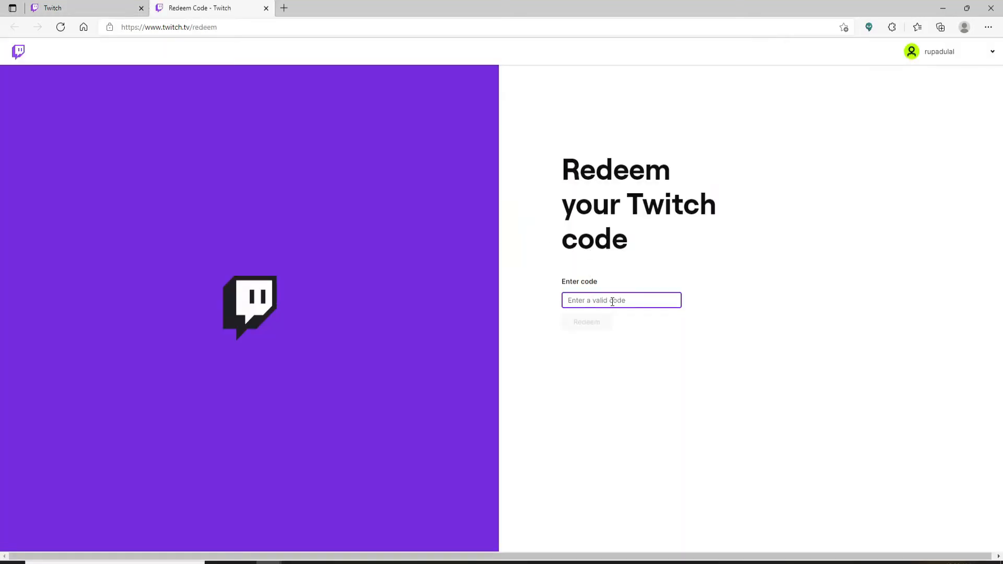
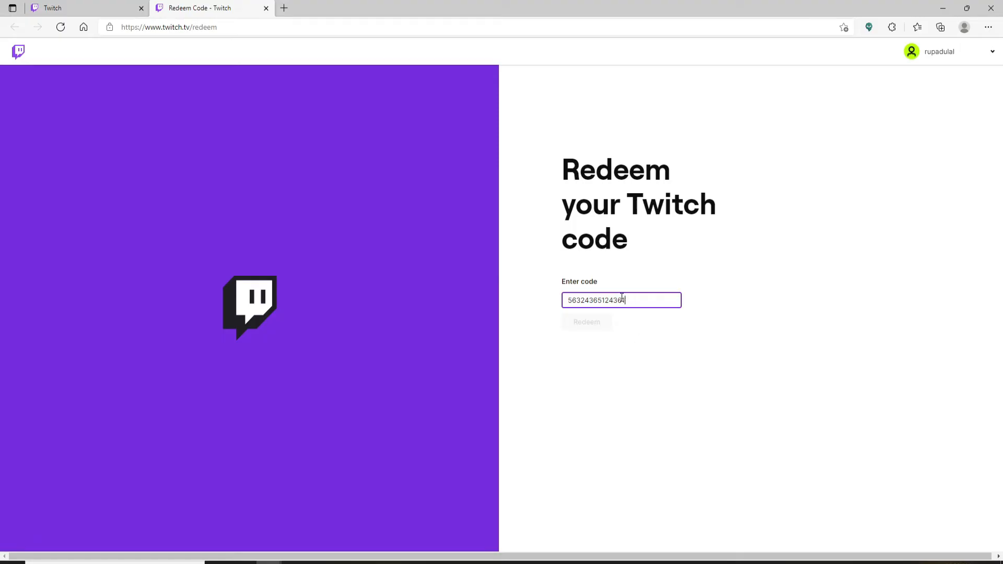